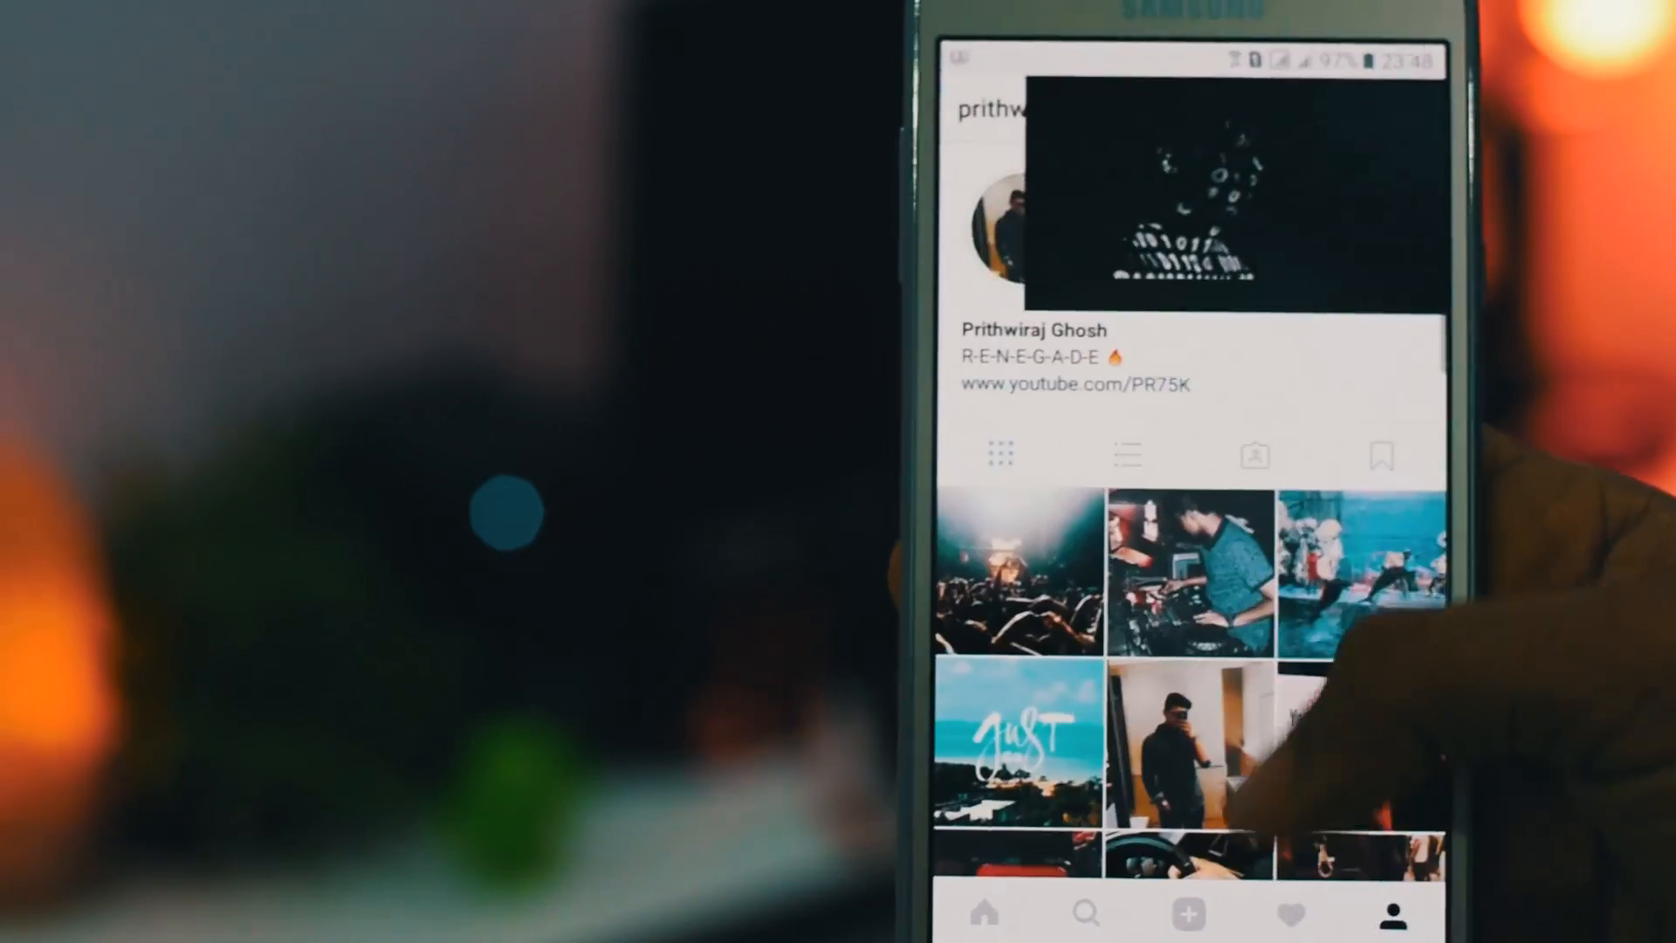
View the DJ mixing-desk photo post with the floating YouTube window still playing over it.
left_click(1188, 589)
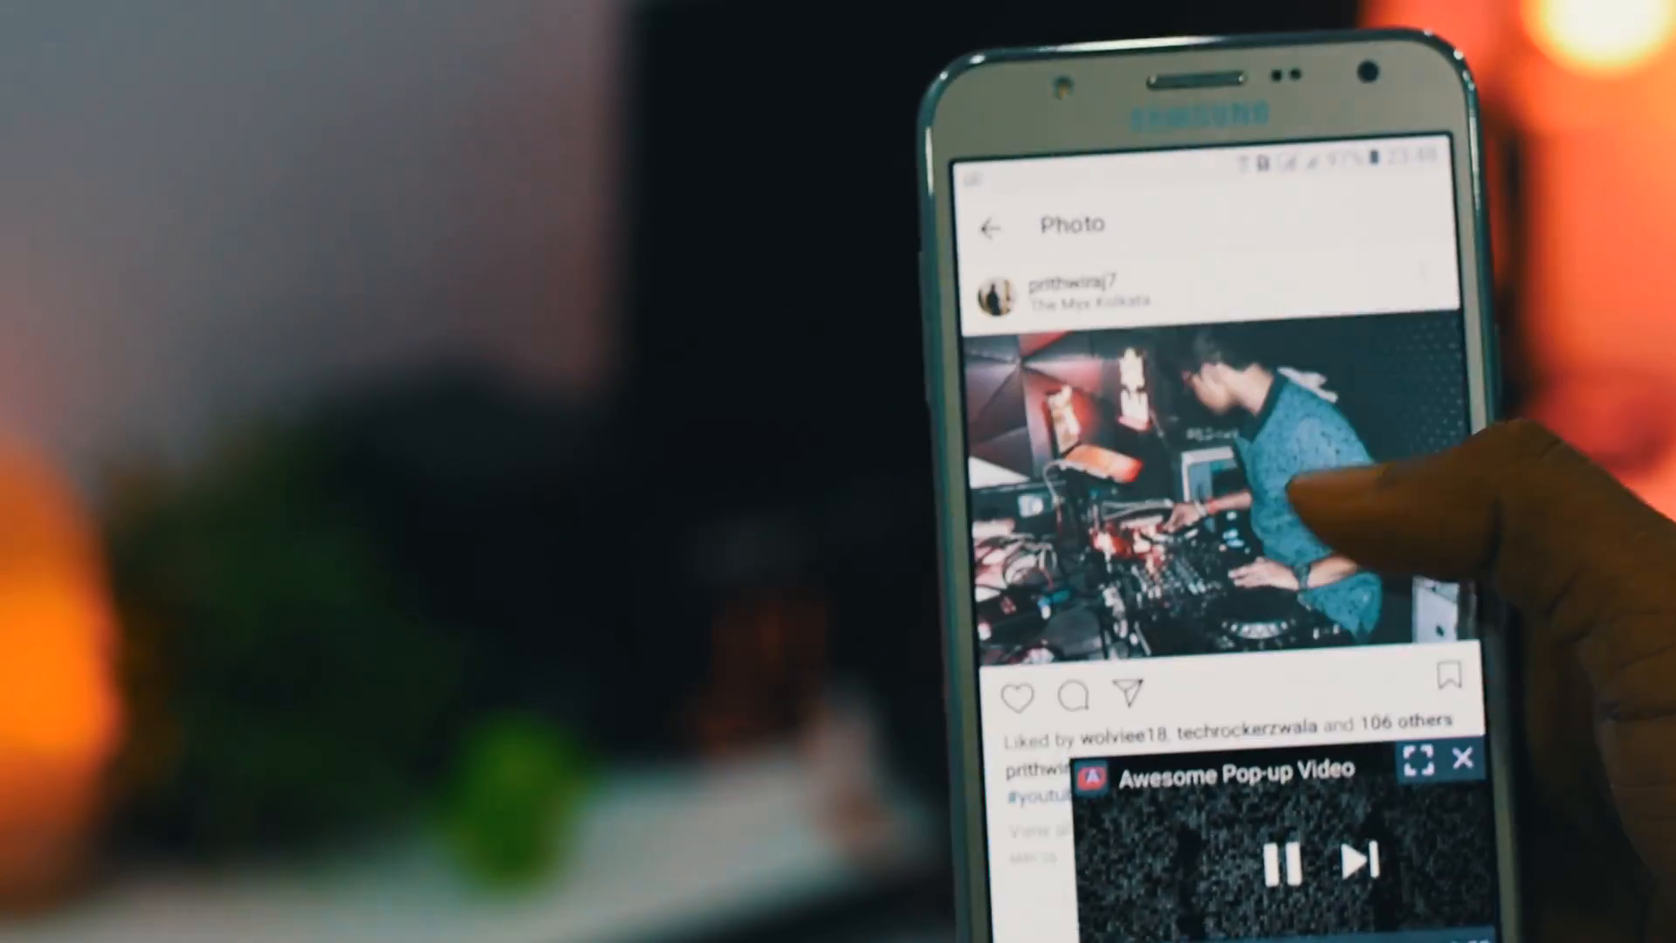